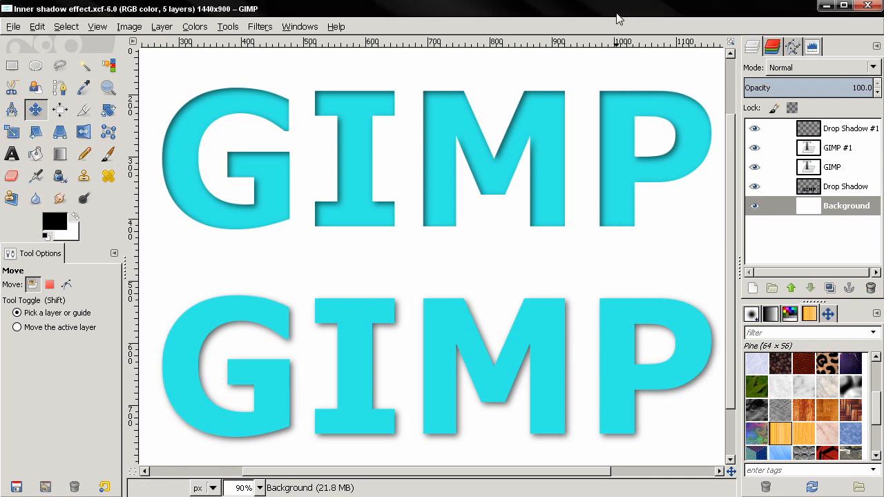
mouse_move(209, 181)
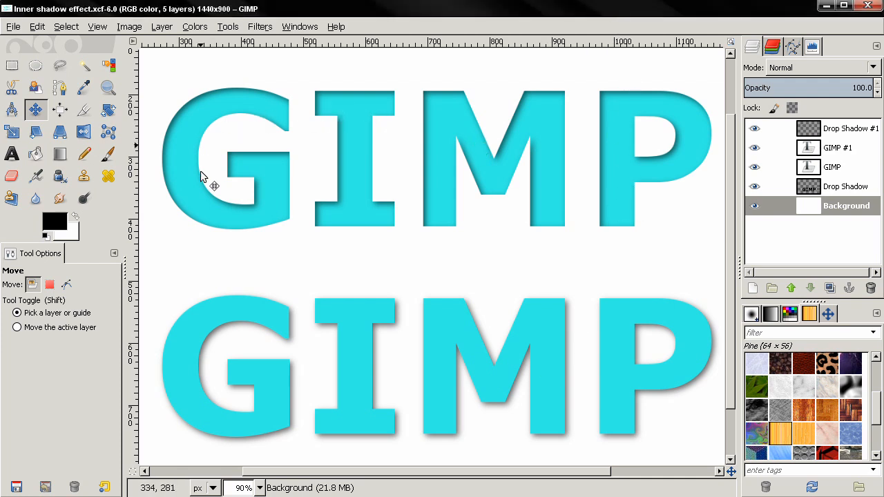
mouse_move(454, 223)
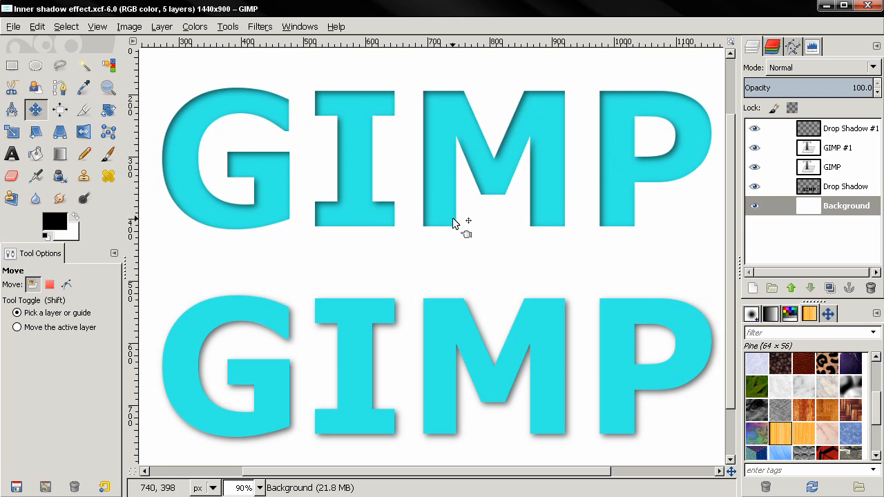
mouse_move(453, 262)
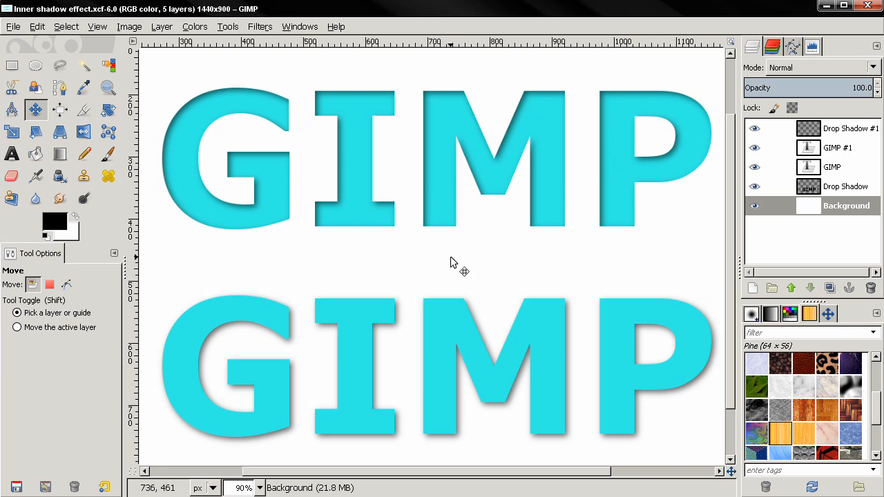
mouse_move(578, 186)
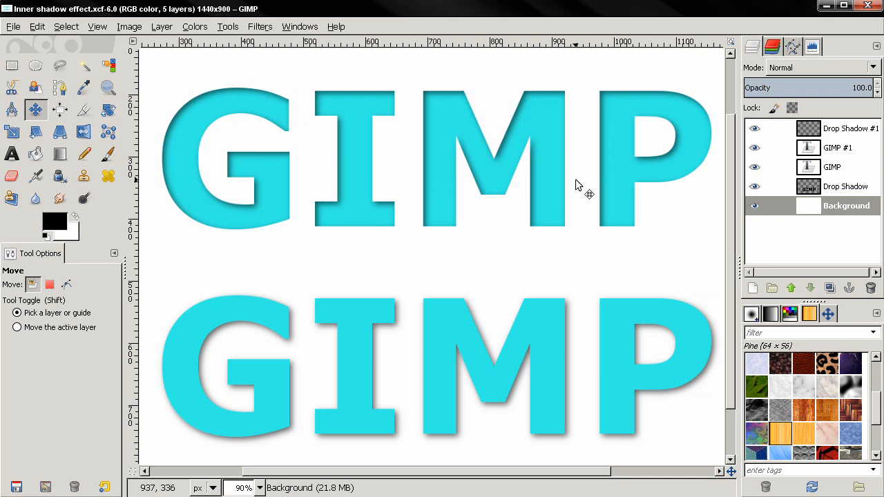
mouse_move(575, 194)
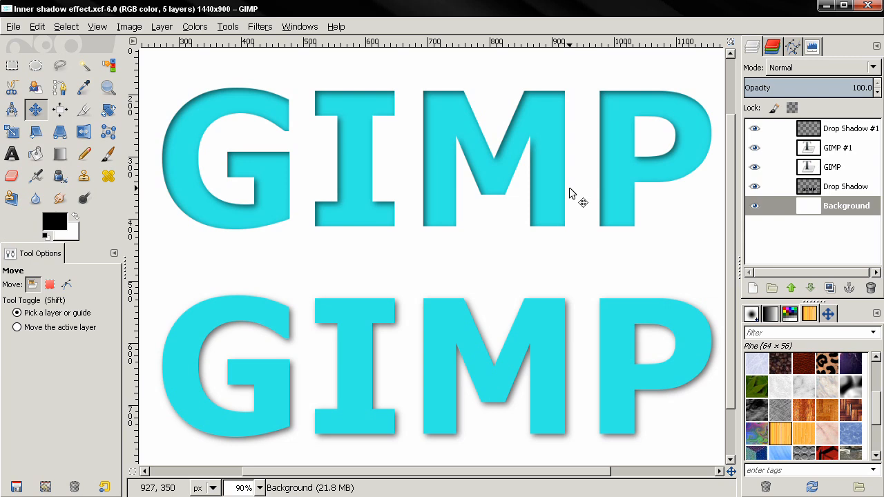
mouse_move(579, 223)
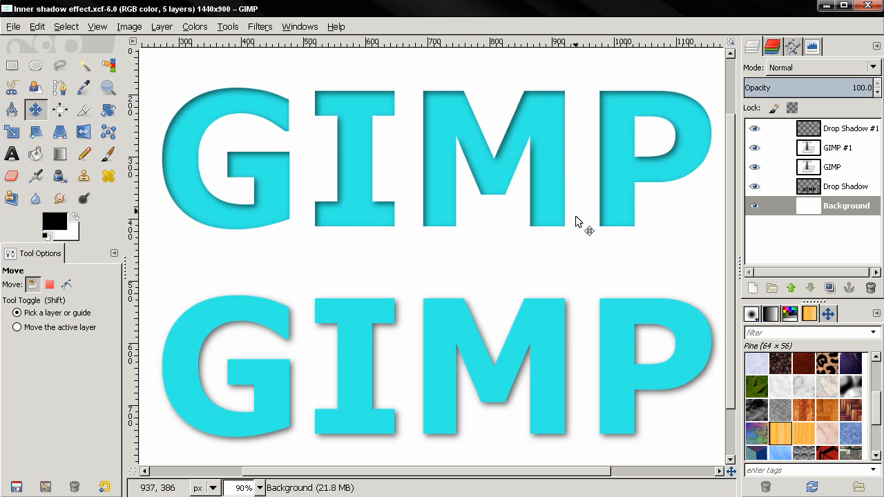
mouse_move(343, 273)
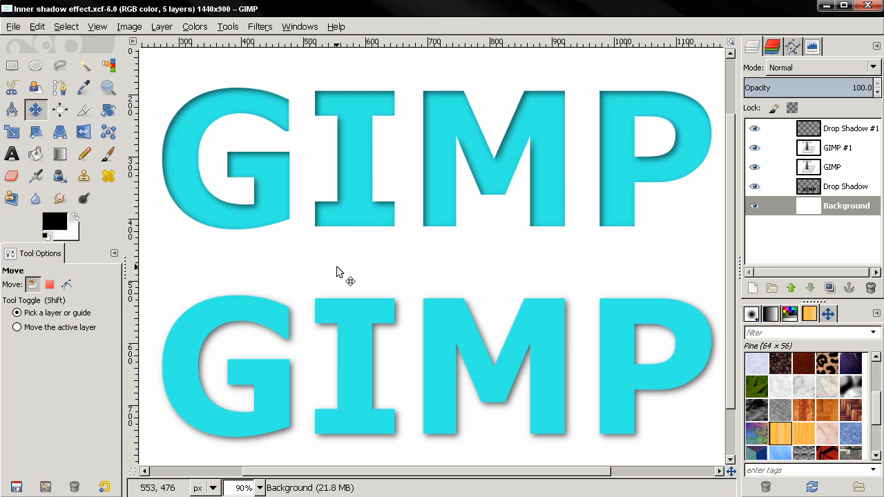
mouse_move(340, 264)
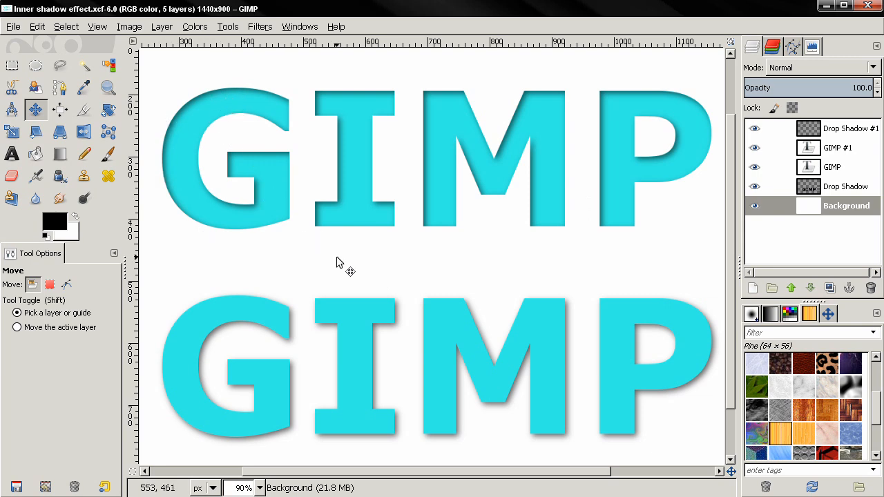
mouse_move(358, 261)
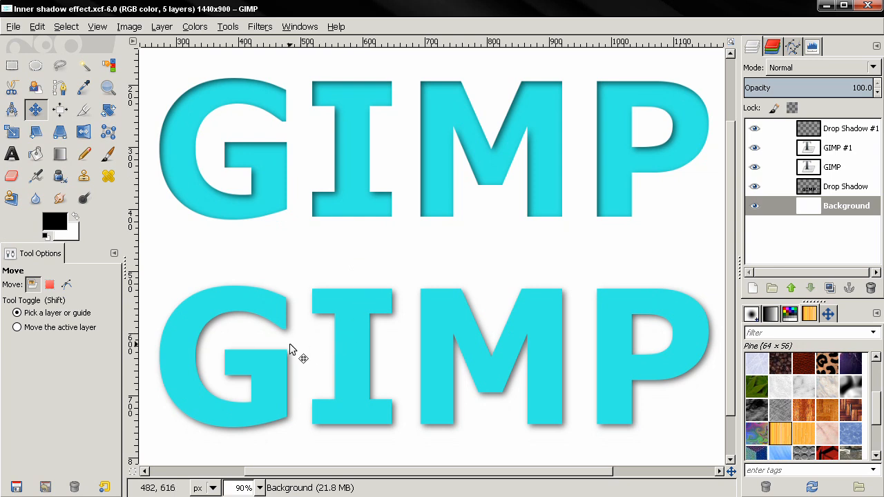
mouse_move(296, 400)
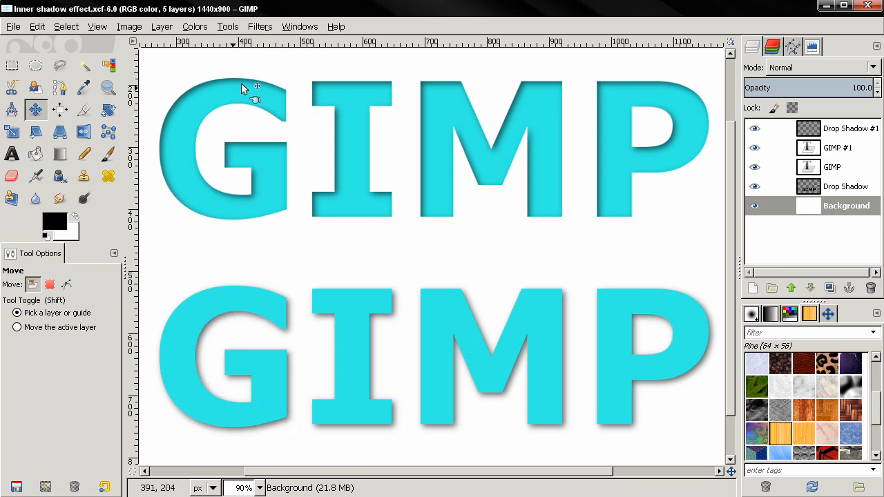
mouse_move(325, 200)
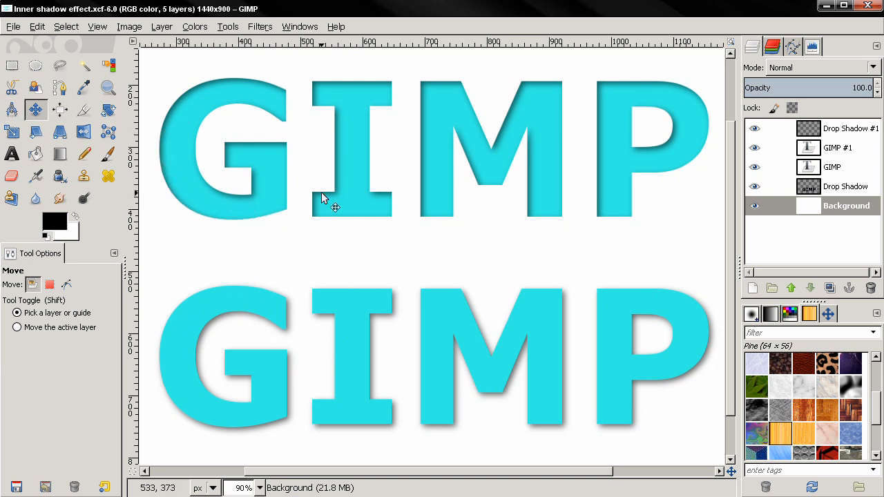
mouse_move(13, 39)
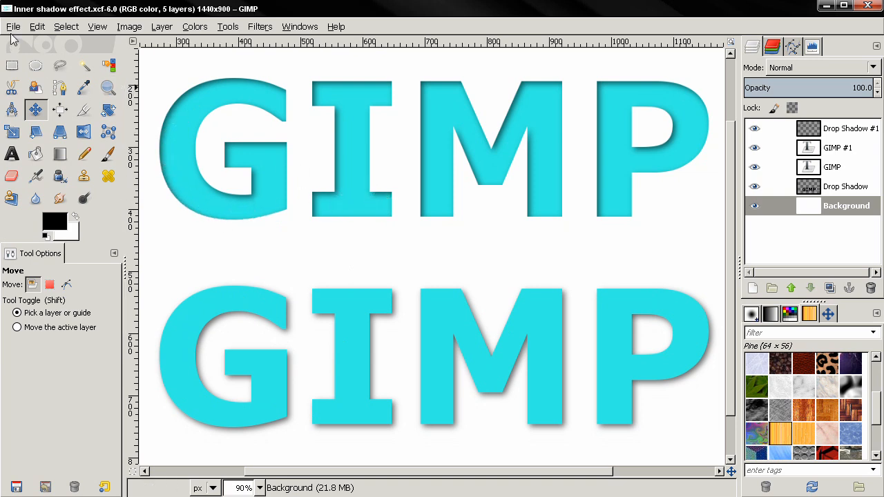
- Close the finished example image via File > Close View
click(12, 26)
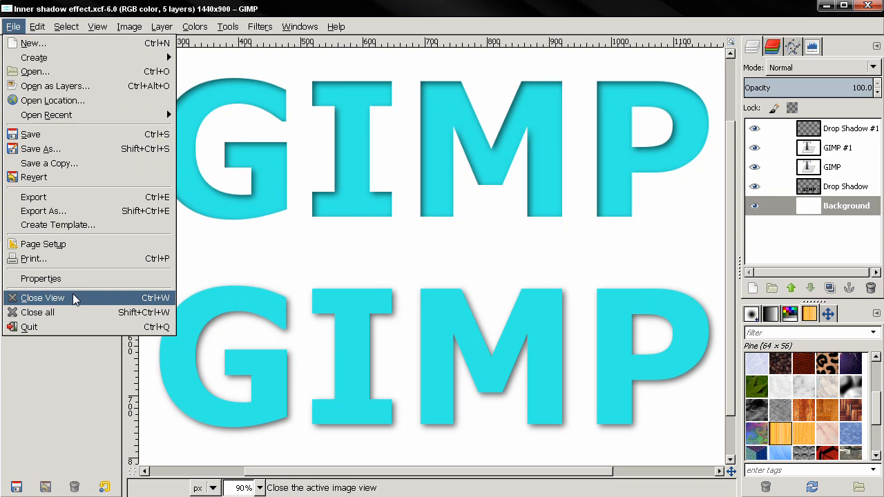
click(42, 298)
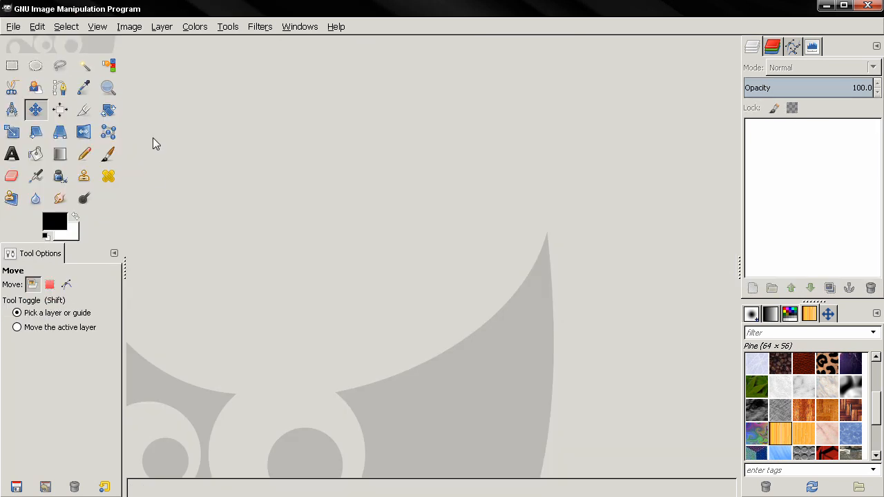
- Create a new blank white image at the default 1440 × 900 px size
click(12, 26)
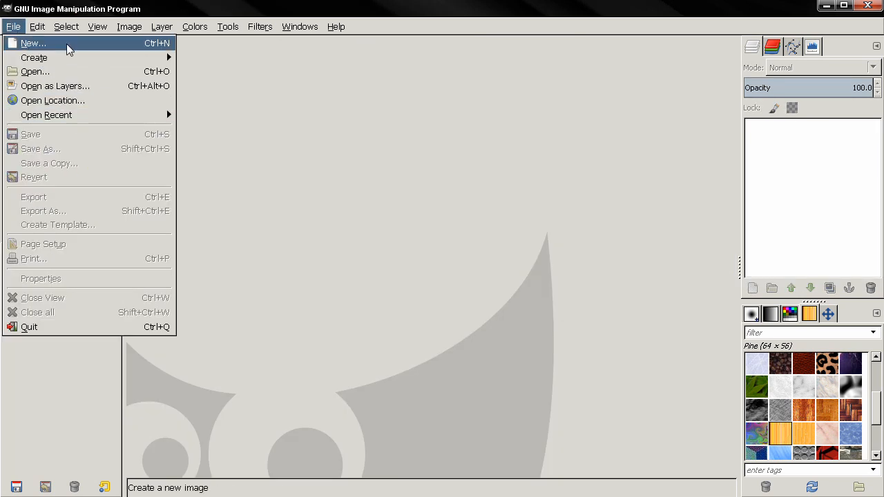
click(33, 43)
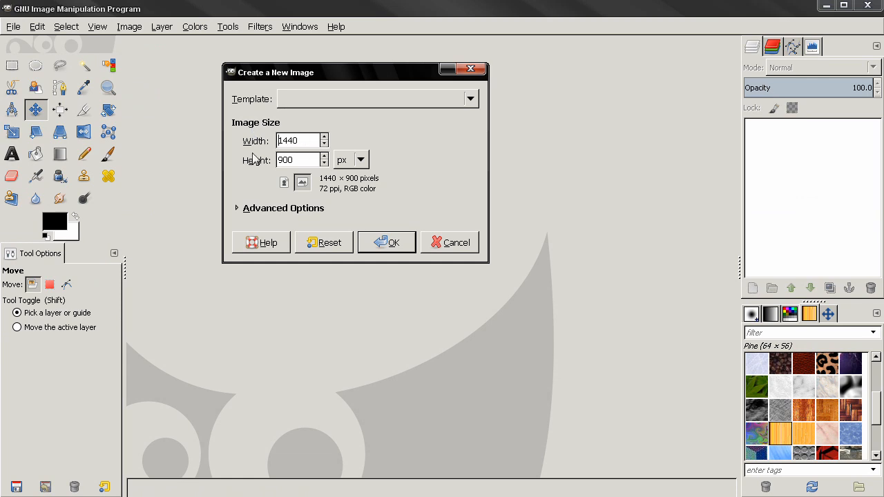
click(387, 243)
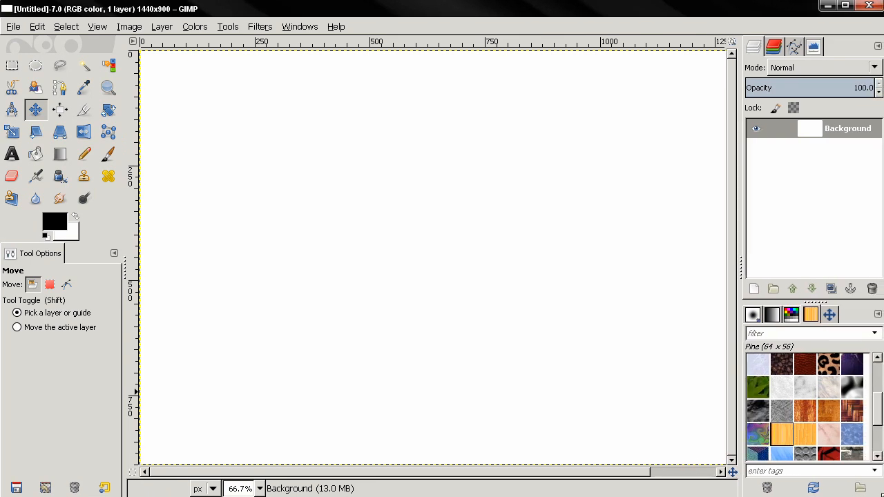
mouse_move(427, 228)
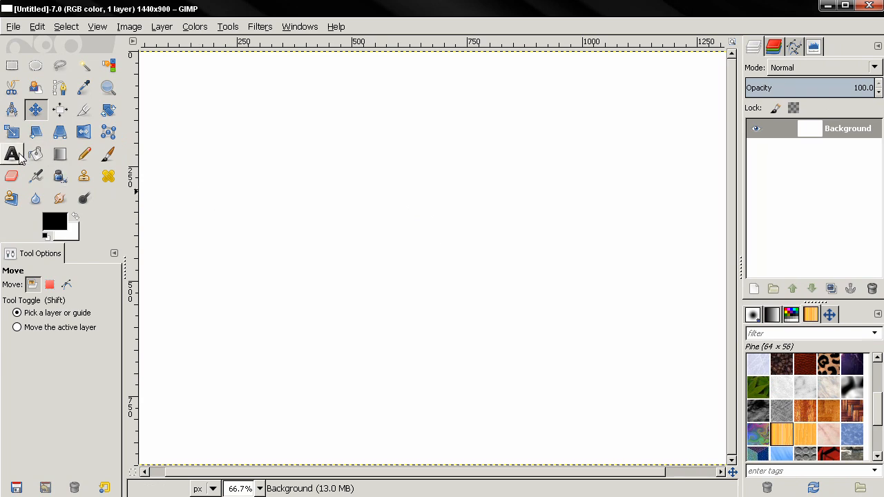
- Add a text layer reading 'GIMP' at size 350 in bold cyan colour 35f1e6
click(11, 153)
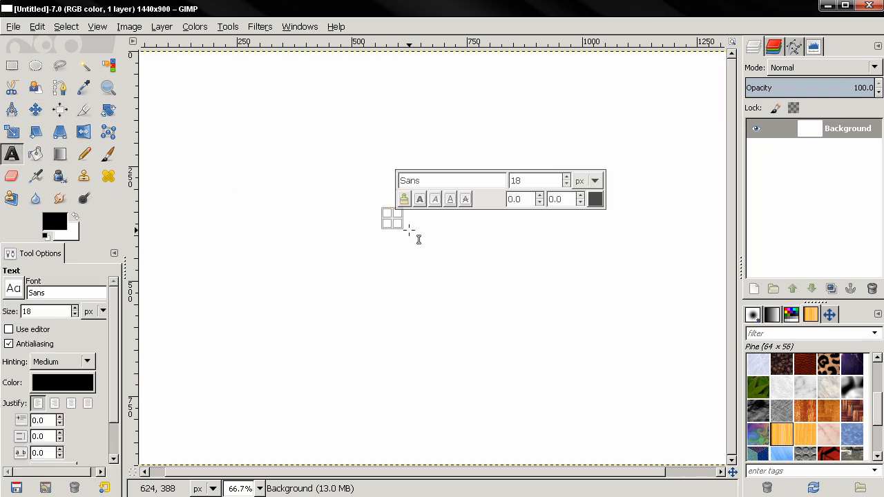
text(GIMP)
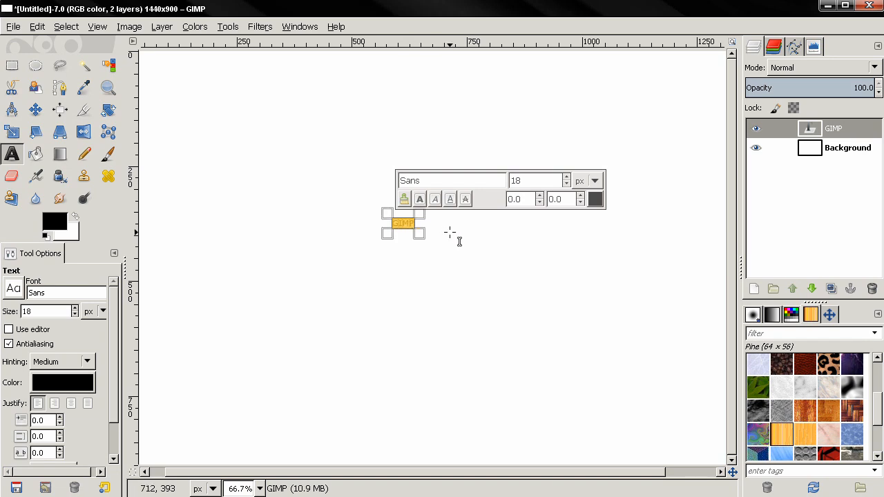
triple_click(539, 179)
text(350)
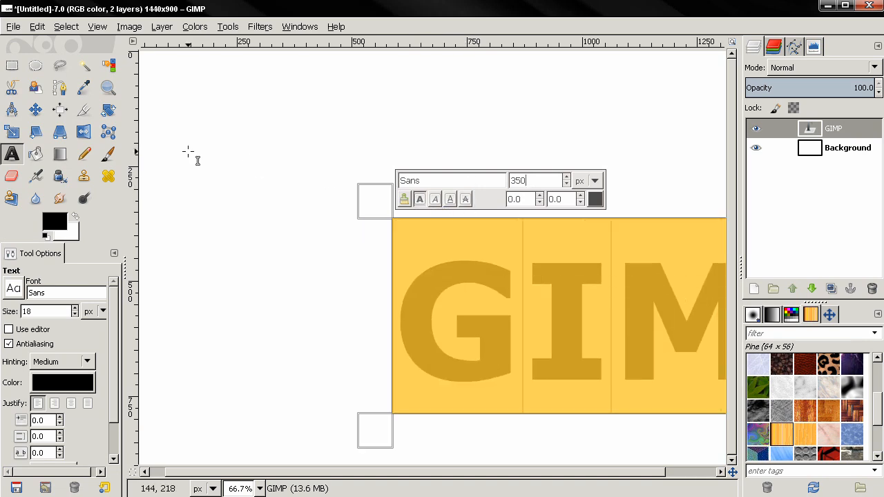
click(594, 199)
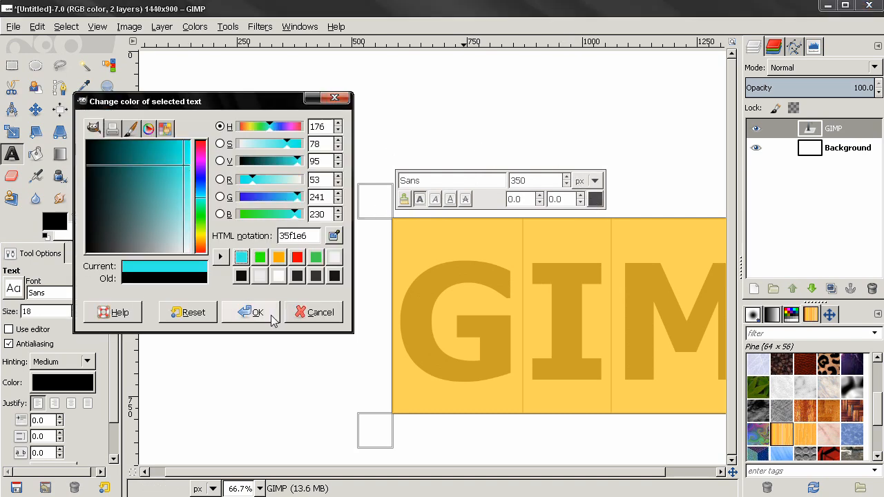
click(250, 312)
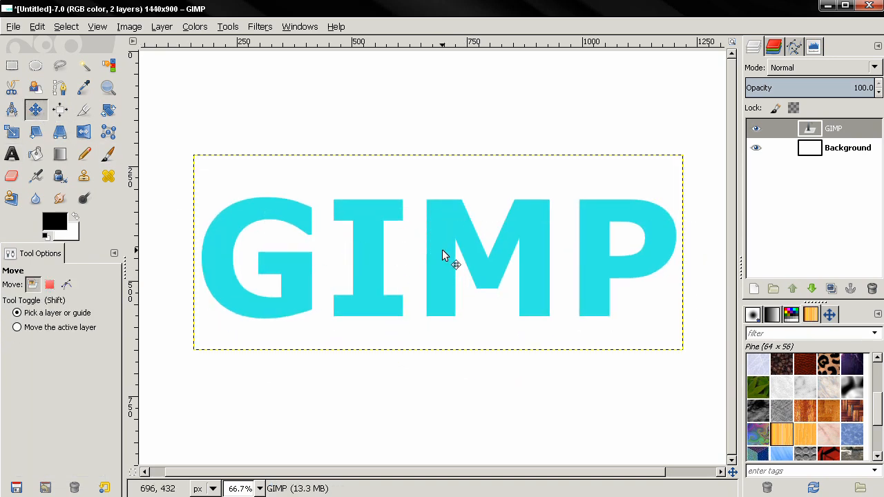
- Add a new transparent layer above the GIMP text layer
click(755, 289)
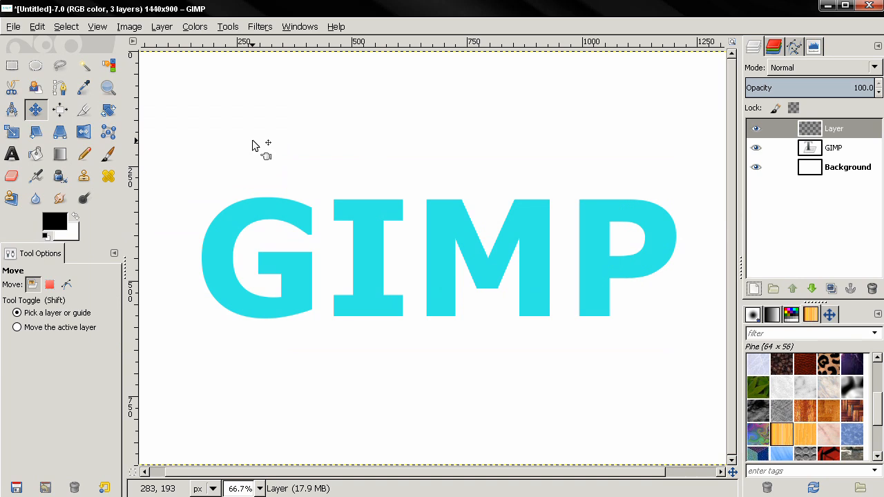
mouse_move(456, 173)
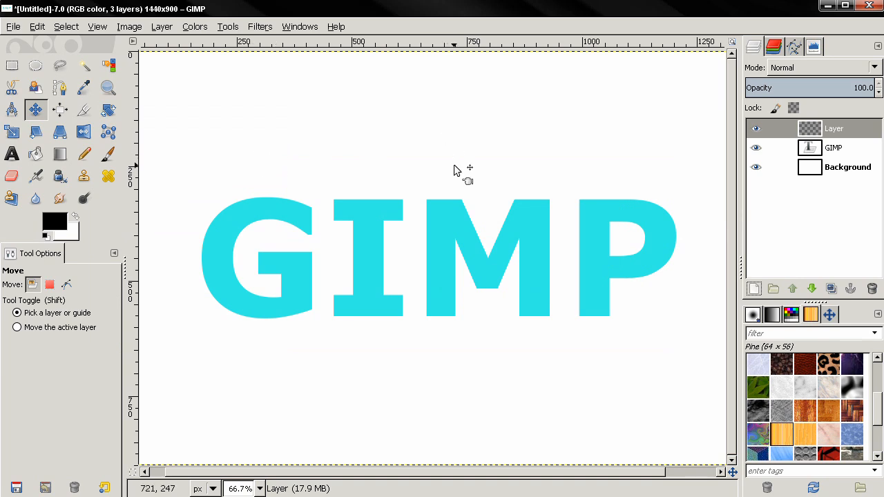
mouse_move(384, 223)
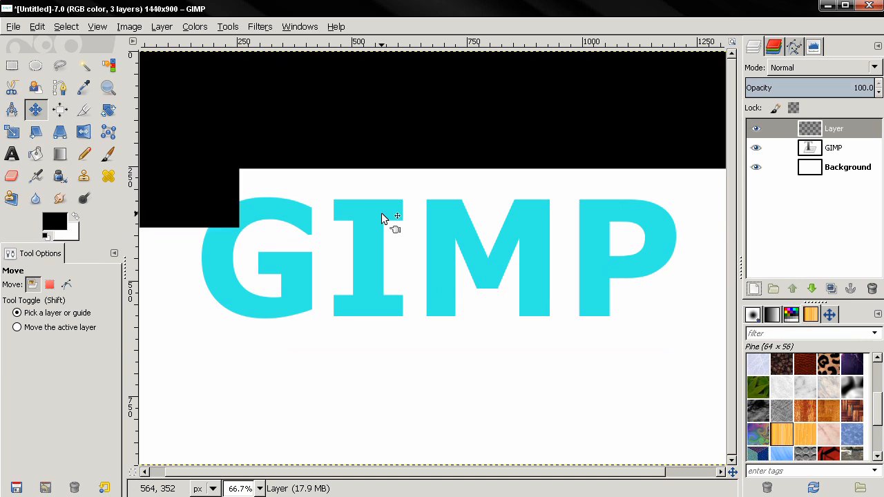
- Cut a GIMP-shaped hole in the black layer using the text layer's Alpha to Selection
click(35, 26)
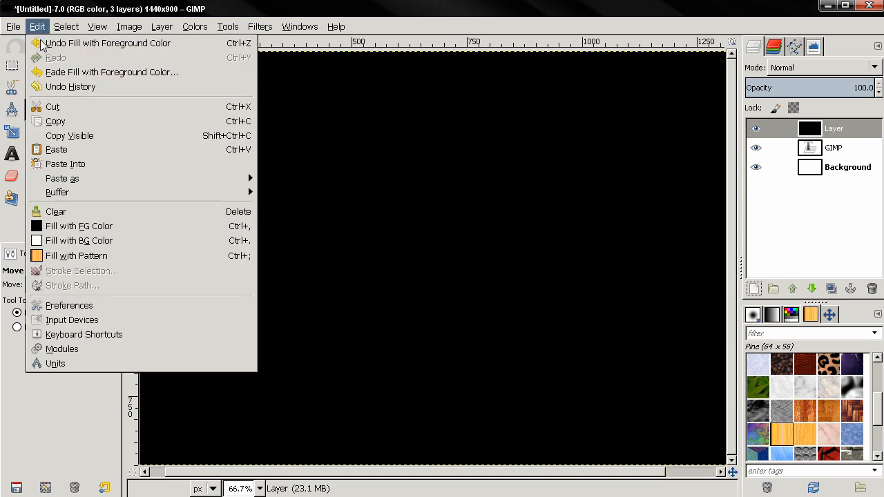
mouse_move(9, 244)
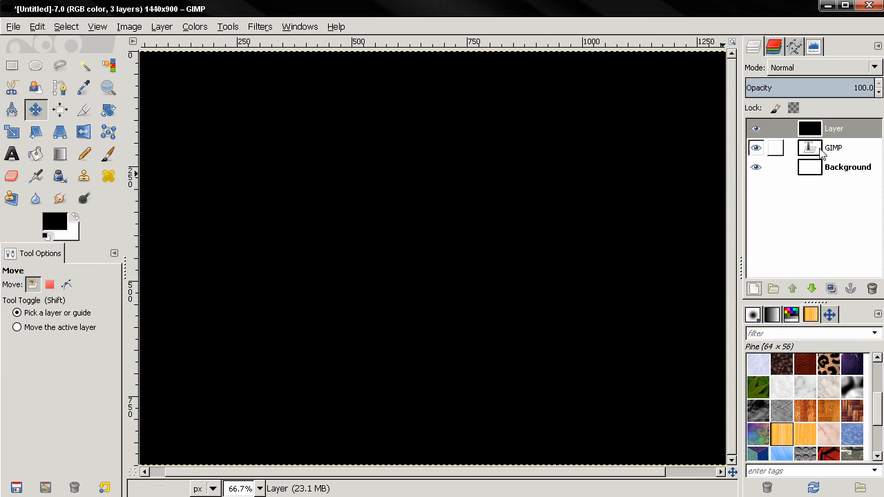
right_click(834, 147)
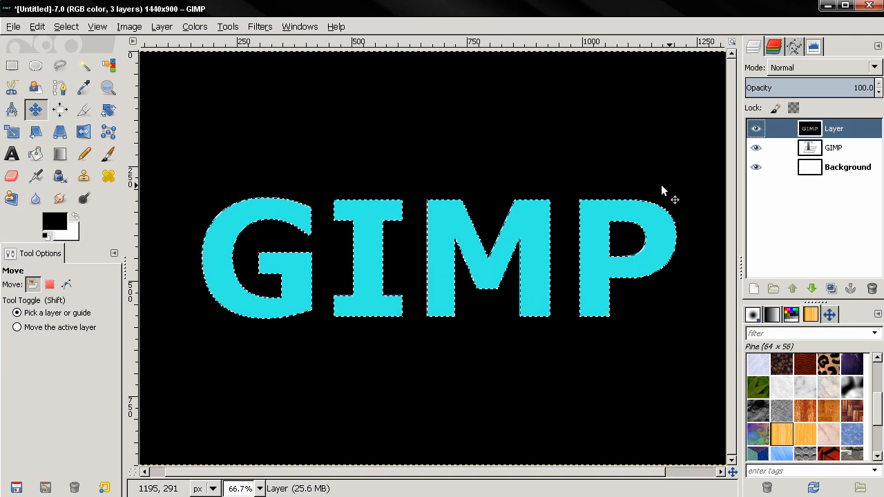
mouse_move(340, 177)
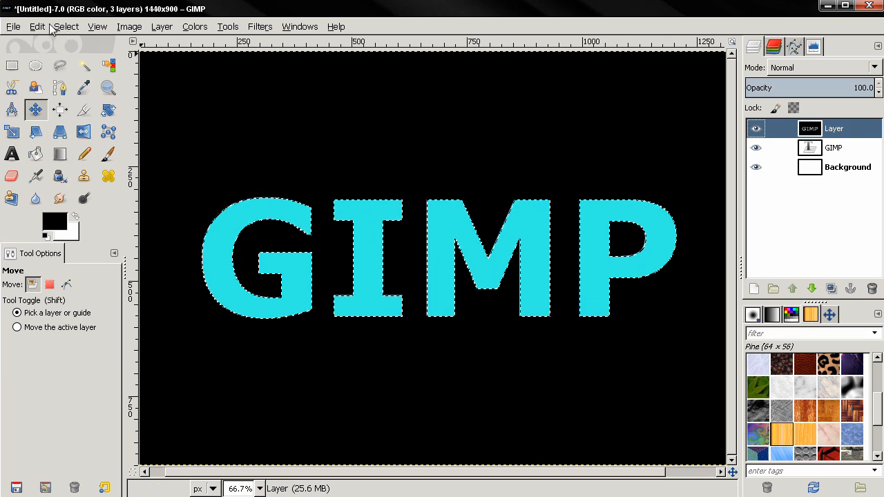
click(67, 26)
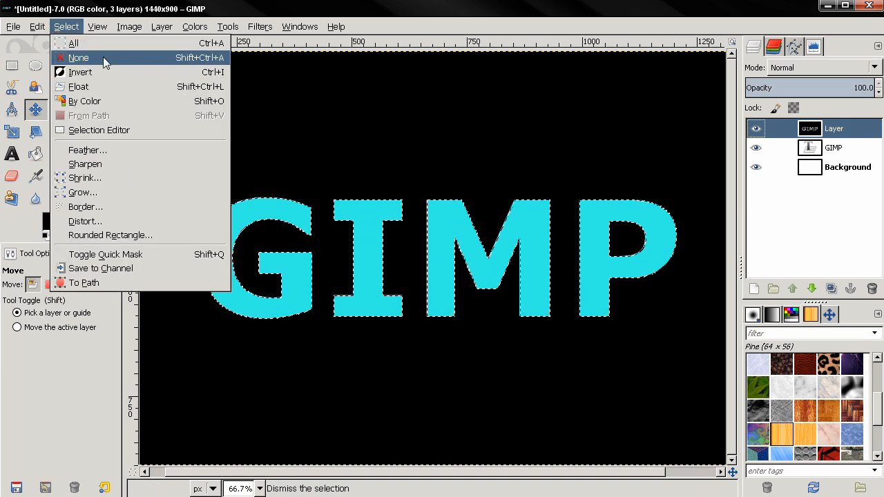
- Drop the selection and apply a Drop Shadow with blur 15 and 60% opacity, making its layer active
click(78, 58)
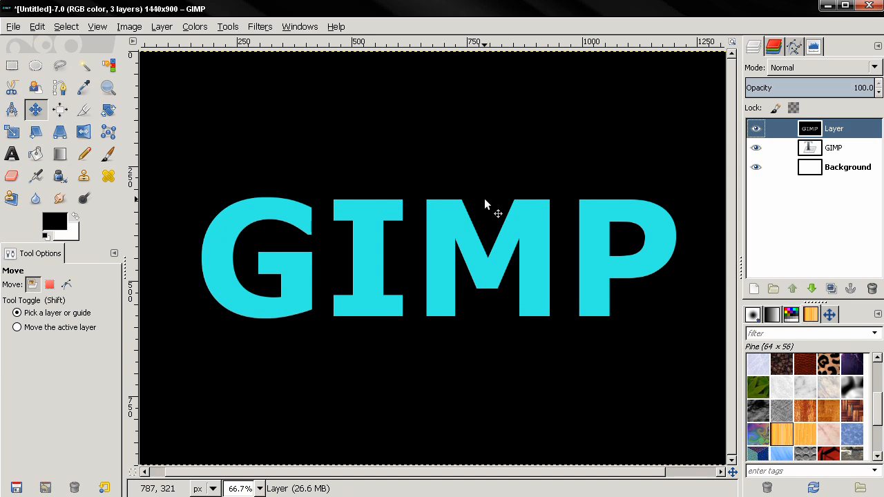
click(260, 26)
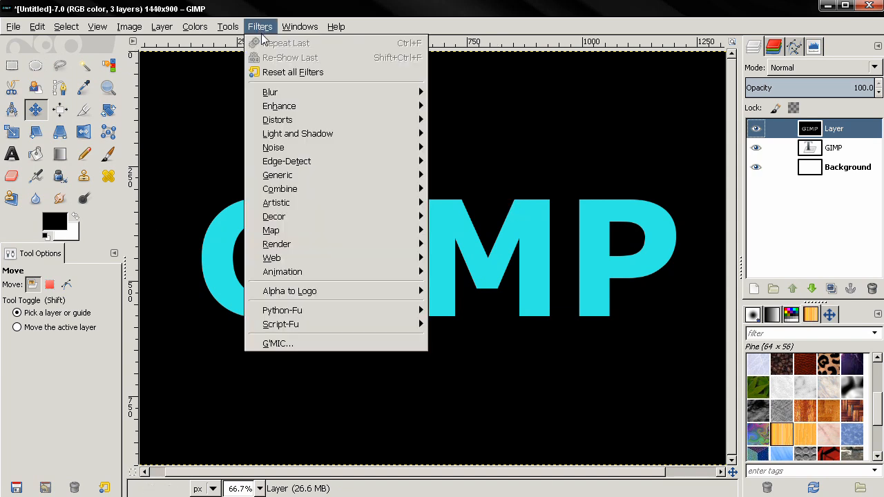
mouse_move(298, 133)
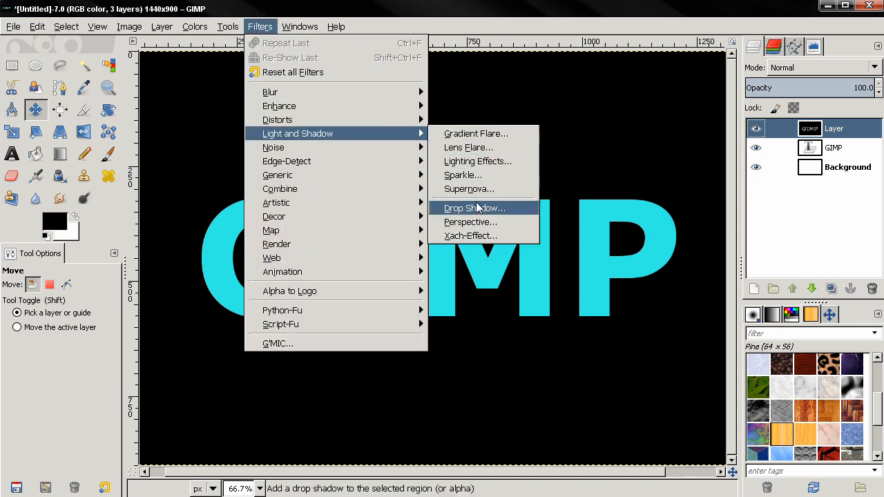
click(474, 207)
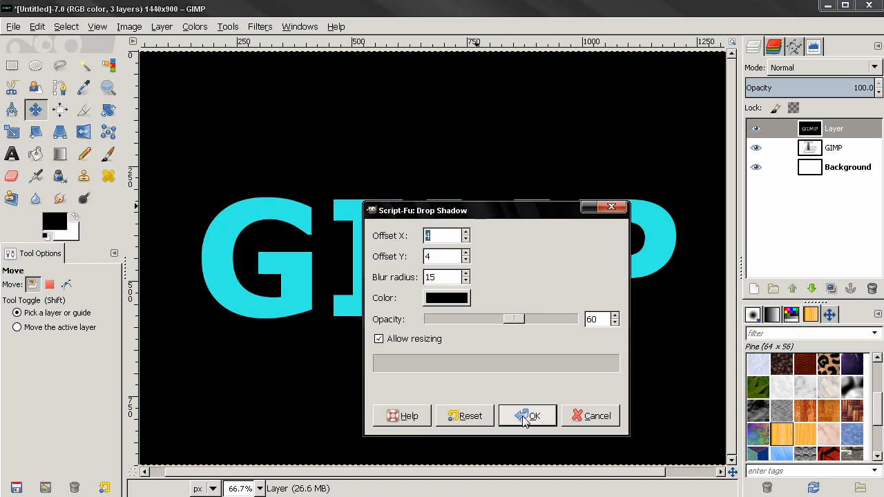
click(528, 414)
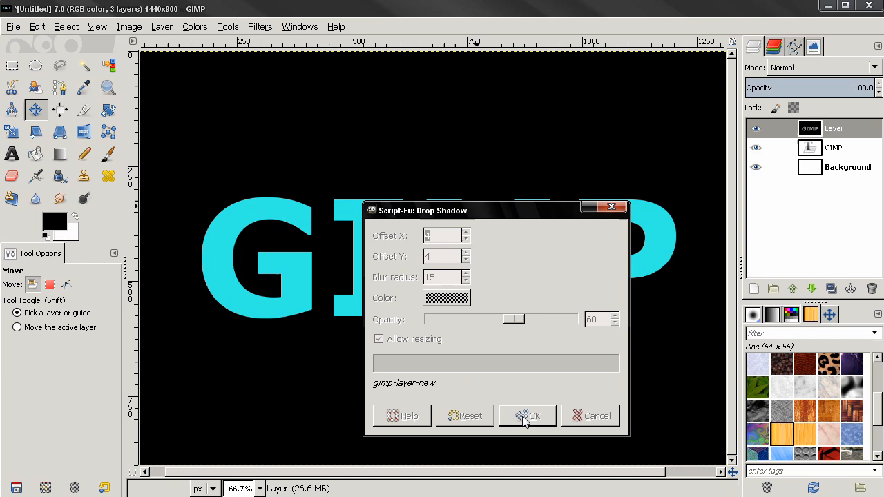
click(528, 414)
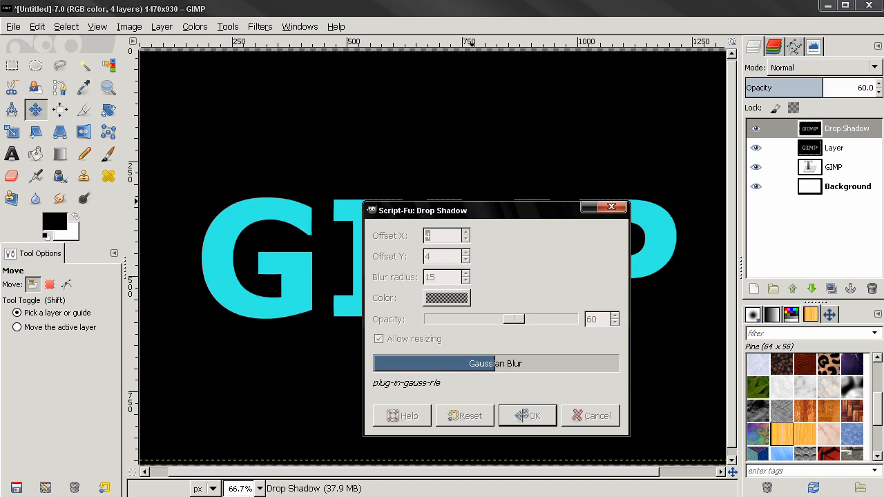
click(528, 415)
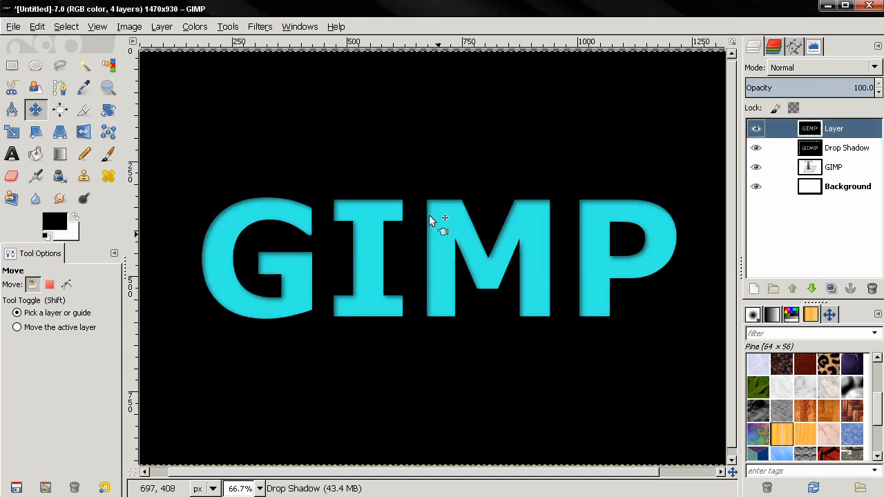
click(846, 146)
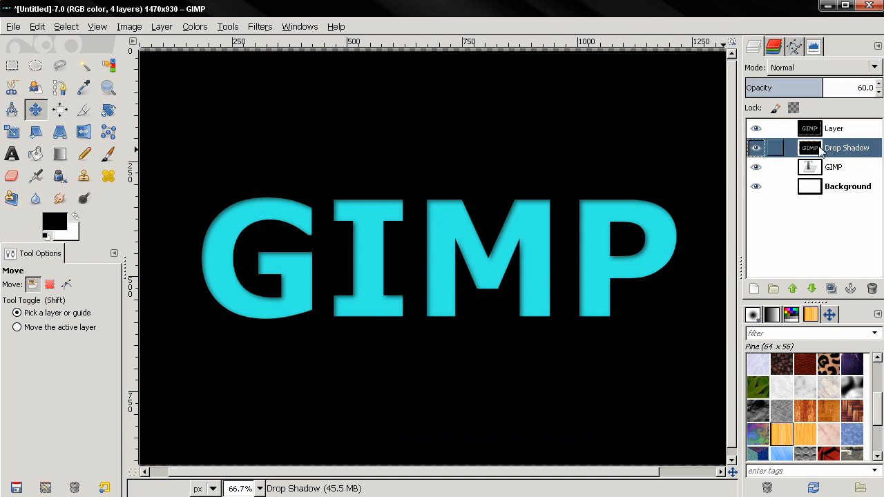
- Delete the black layer named Layer
click(835, 127)
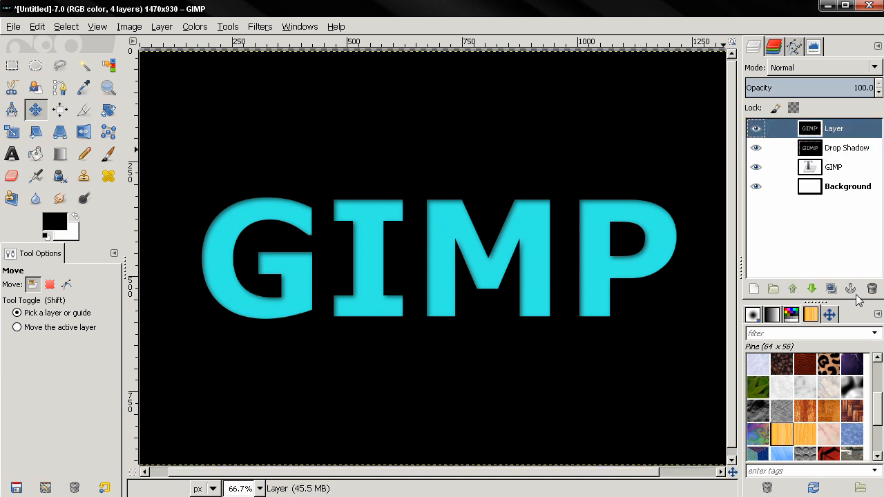
click(872, 289)
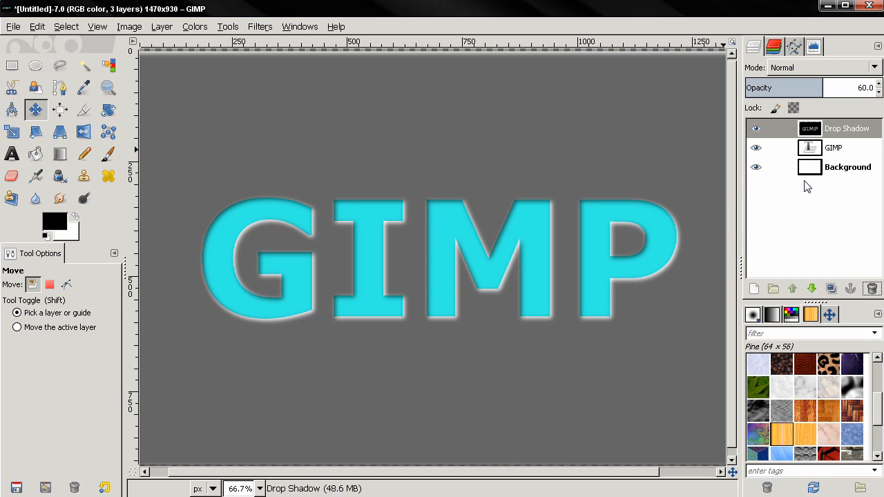
- Select everything outside the letters by inverting the text layer's alpha selection
right_click(833, 146)
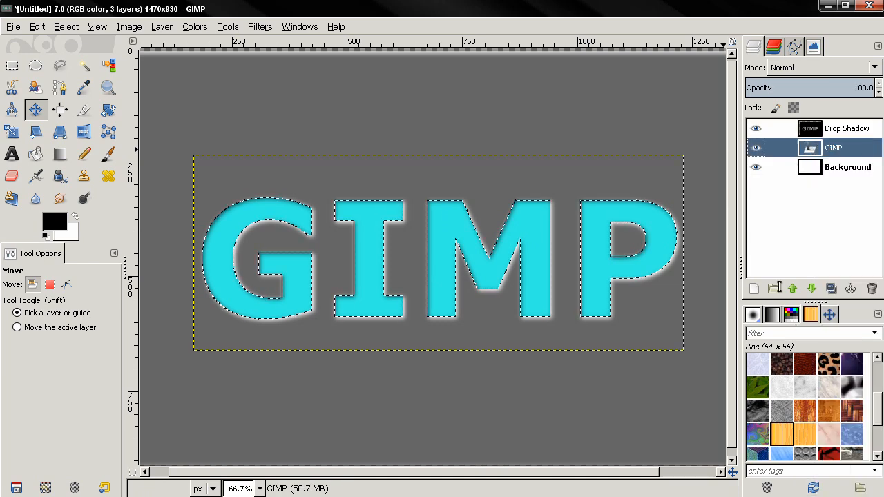
mouse_move(773, 289)
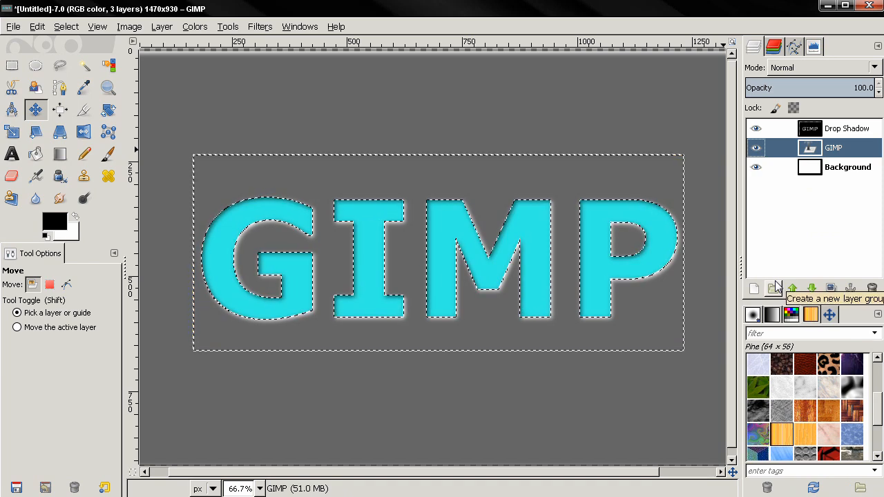
click(67, 26)
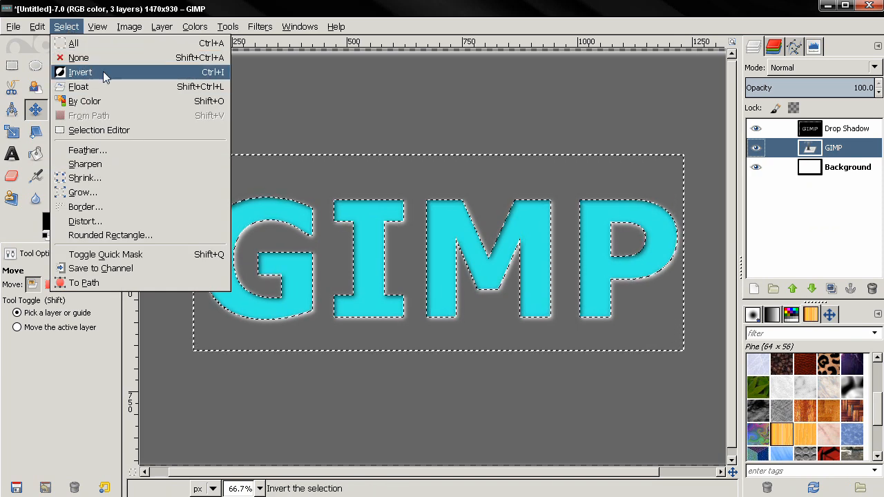
click(80, 72)
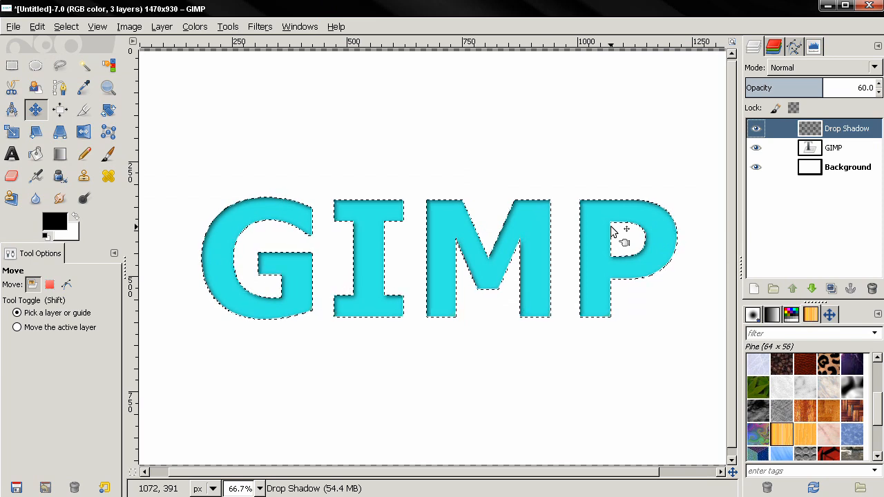
- Remove the selection around the letters with Select > None
click(66, 26)
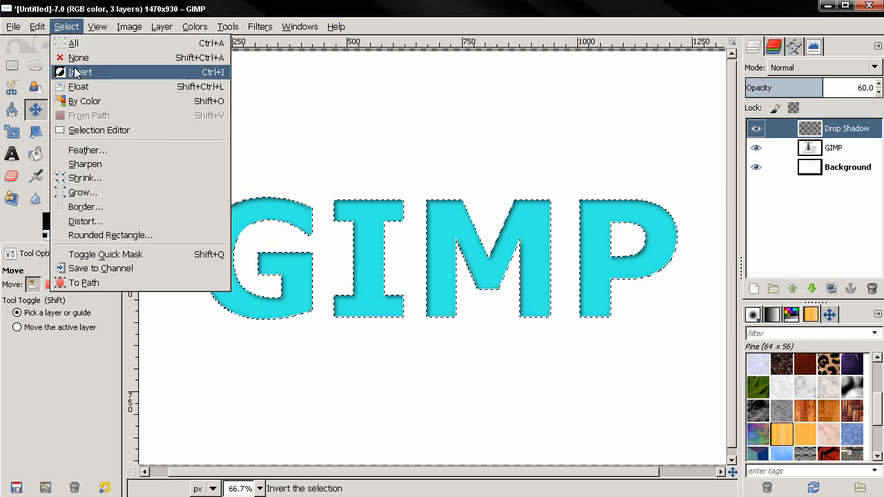
click(79, 58)
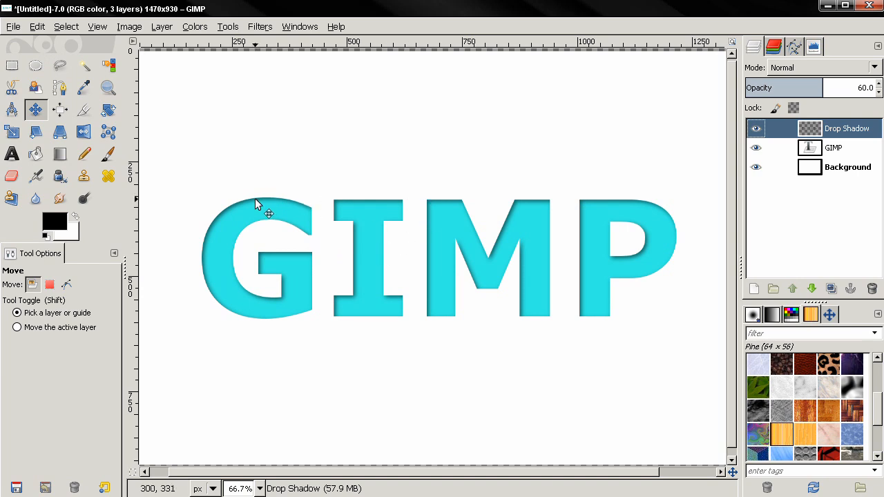
mouse_move(449, 279)
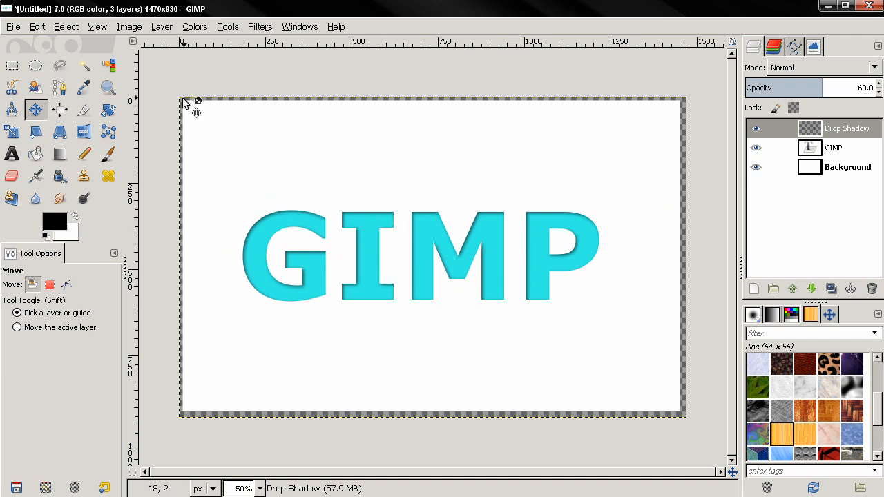
mouse_move(635, 416)
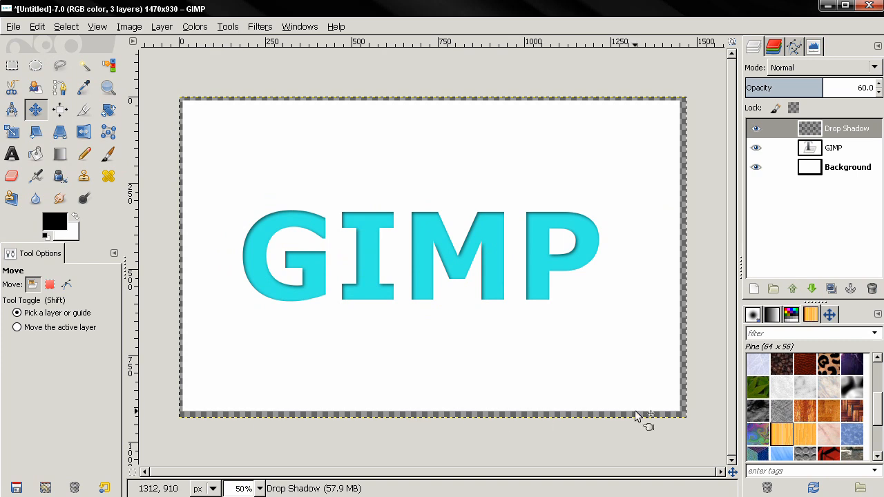
mouse_move(453, 201)
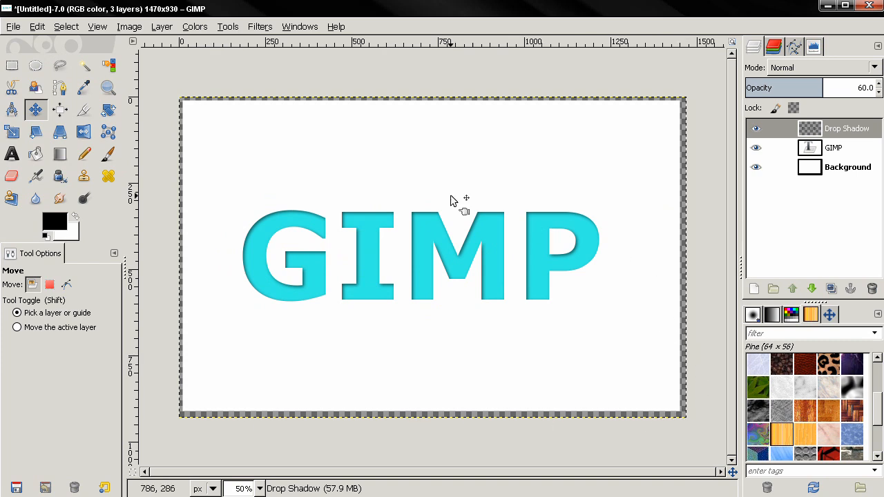
mouse_move(637, 222)
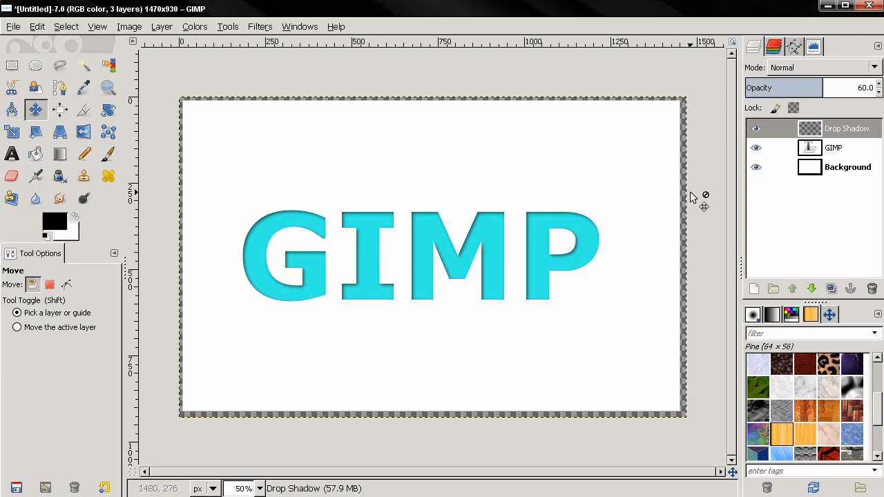
click(848, 166)
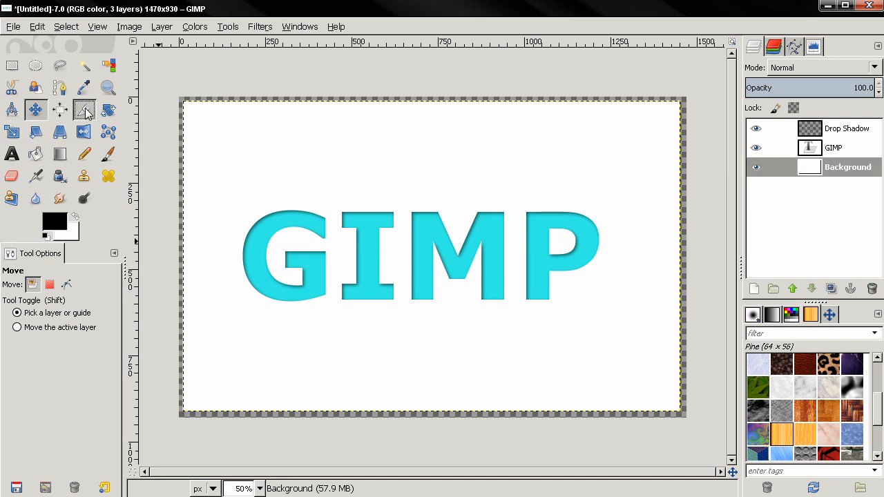
- Crop the image back to the original 1440 × 900 canvas, trimming the shadow's border
click(83, 111)
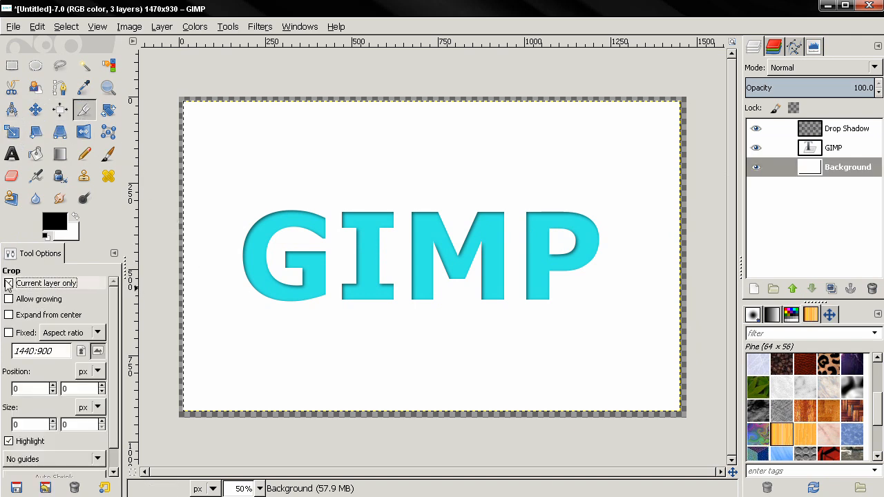
mouse_move(166, 86)
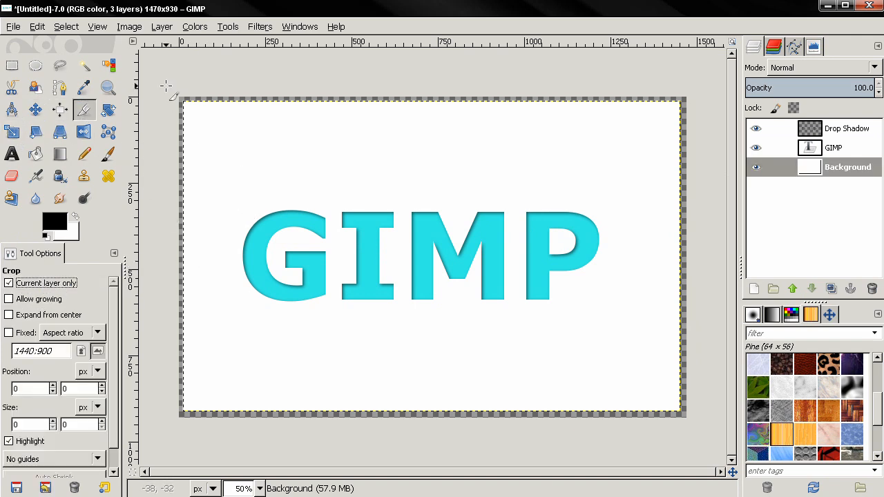
drag(182, 102, 684, 416)
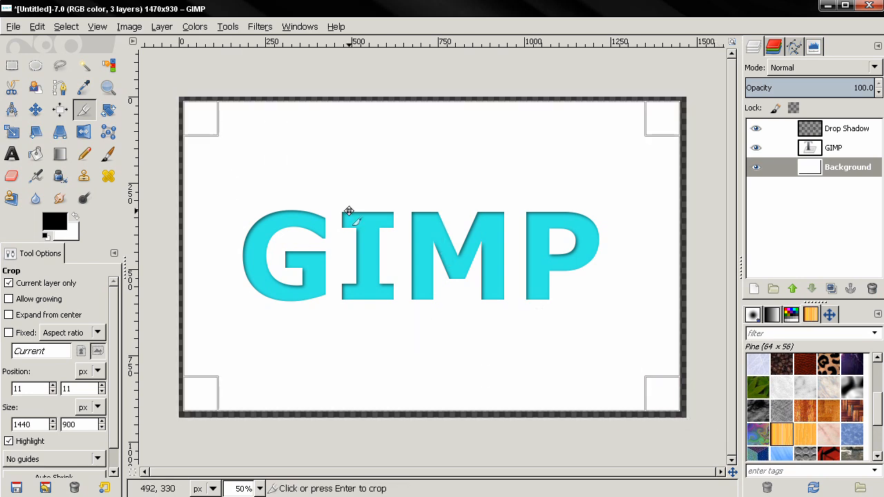
mouse_move(295, 176)
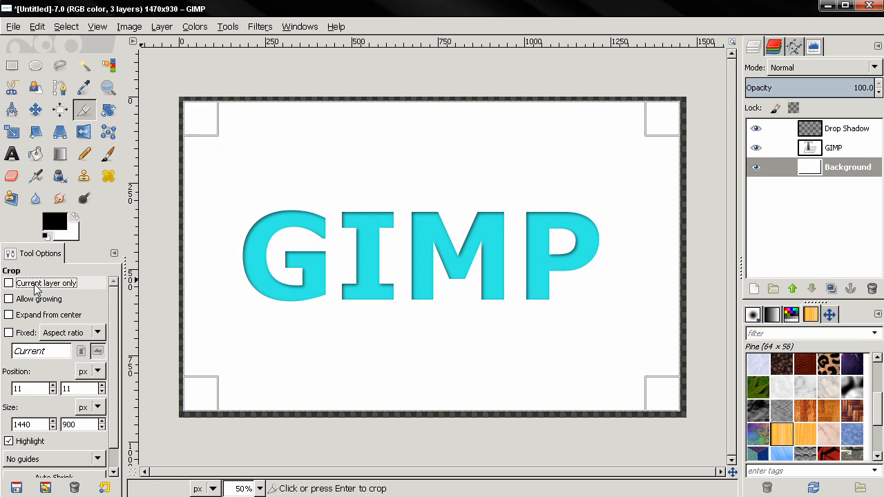
mouse_move(340, 298)
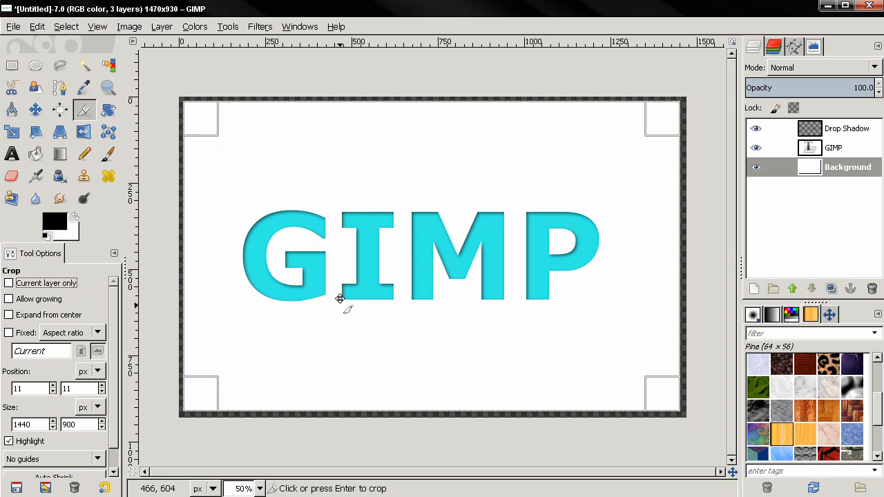
key(Return)
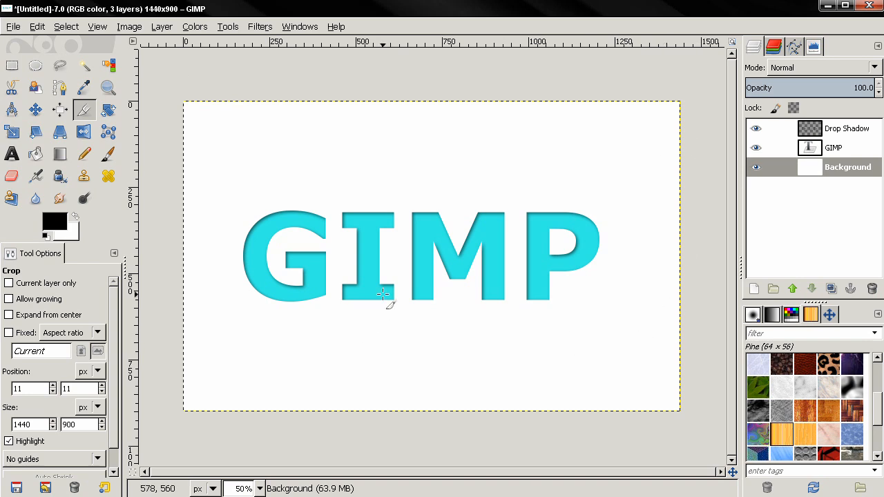
mouse_move(412, 259)
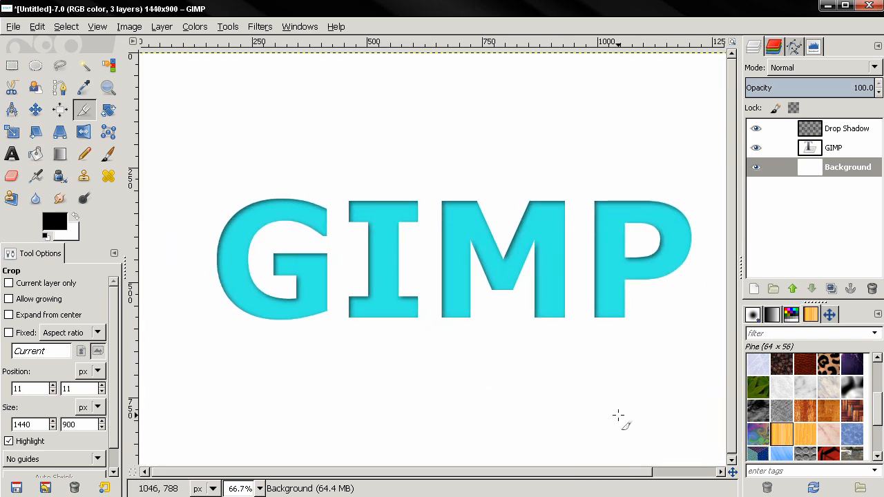
mouse_move(605, 317)
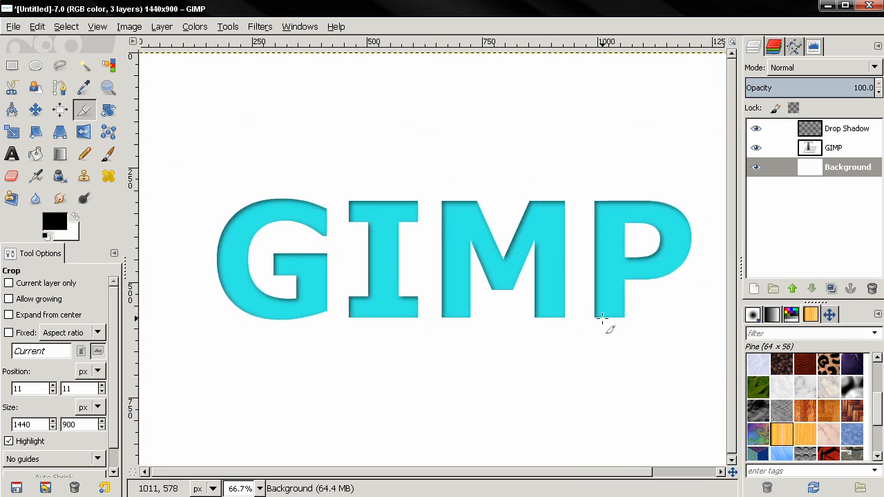